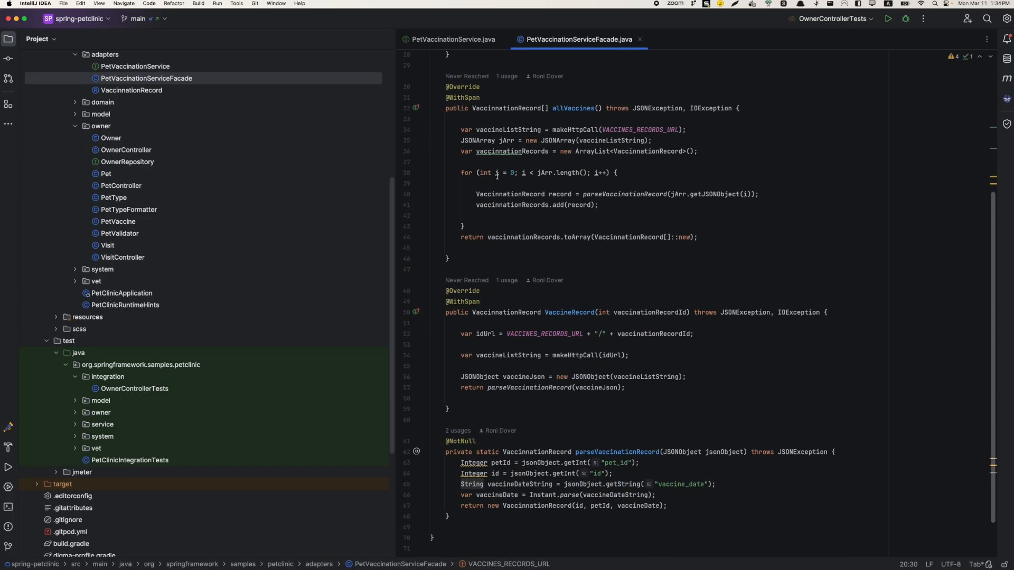
Step: Open OwnerControllerTests.java and scroll through the Jaeger GET /owners/new trace results
scroll(down, 3)
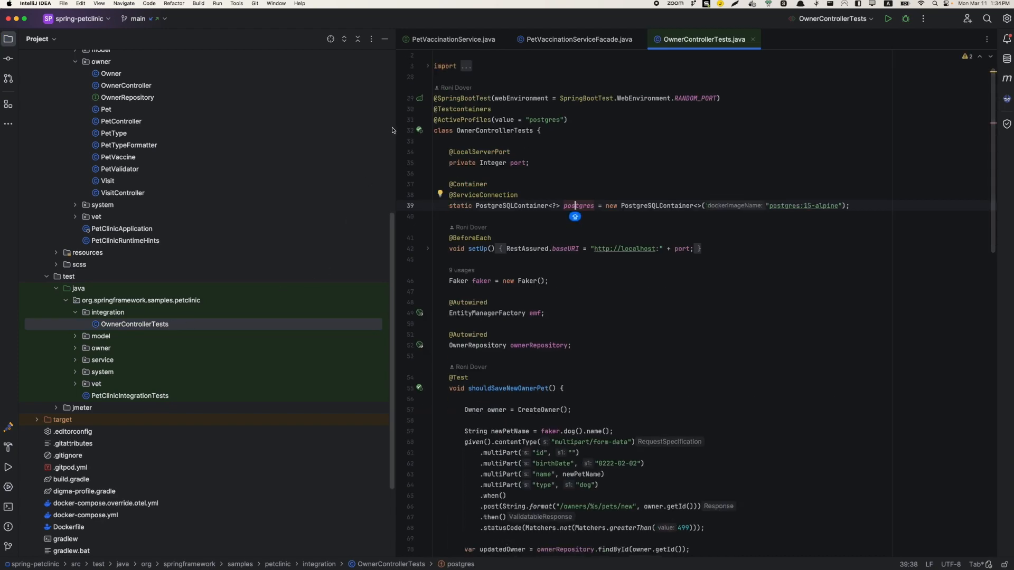
click(888, 18)
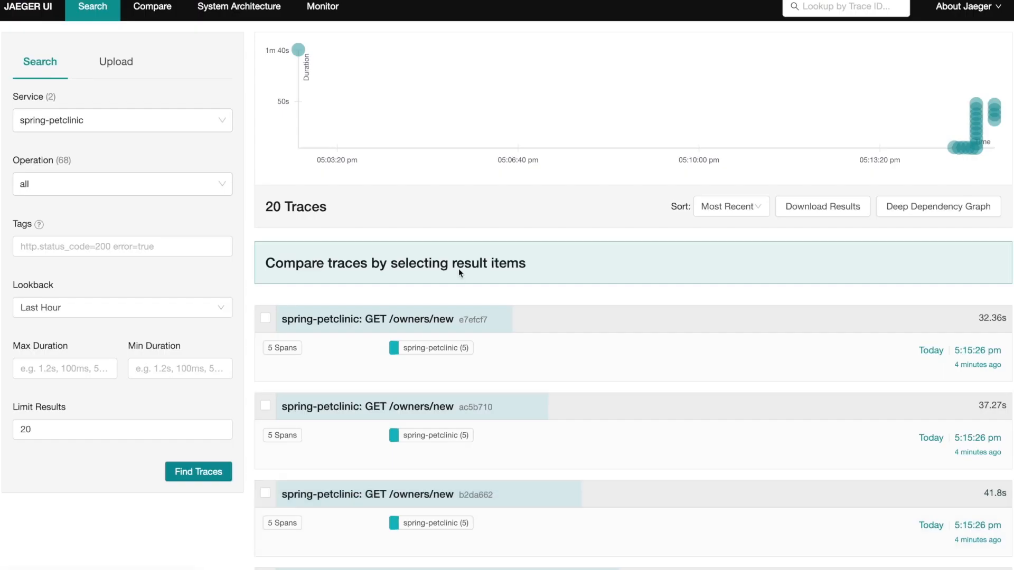
scroll(down, 3)
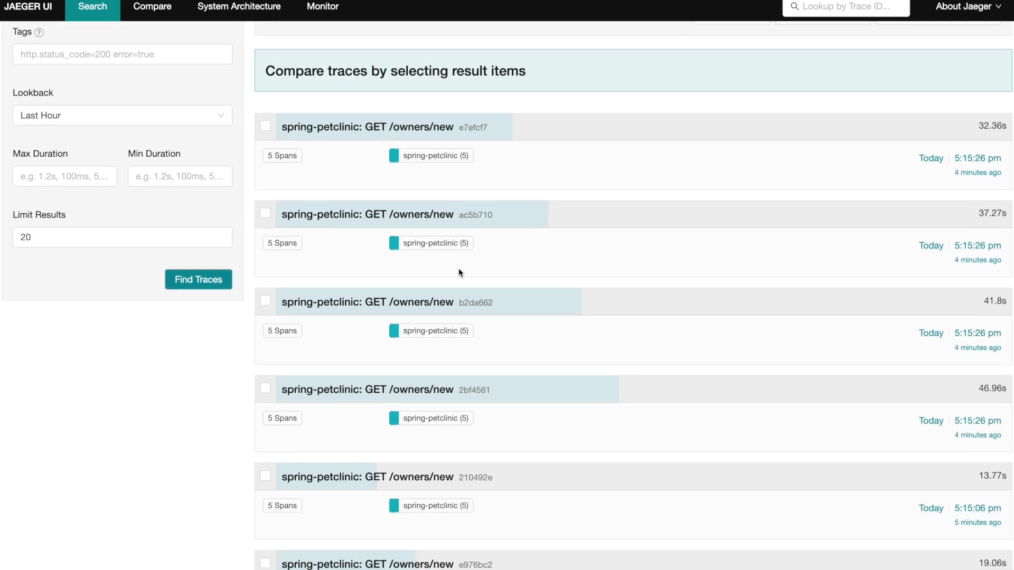
scroll(down, 3)
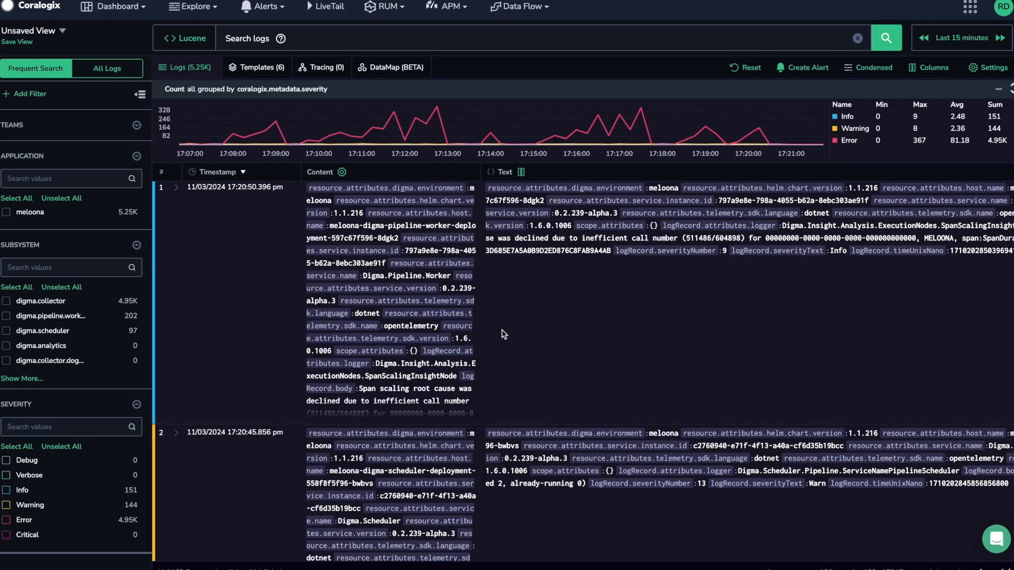
Step: Scroll the Coralogix pipeline logs, then open the trace for the affected endpoint from Digma's insights
scroll(down, 3)
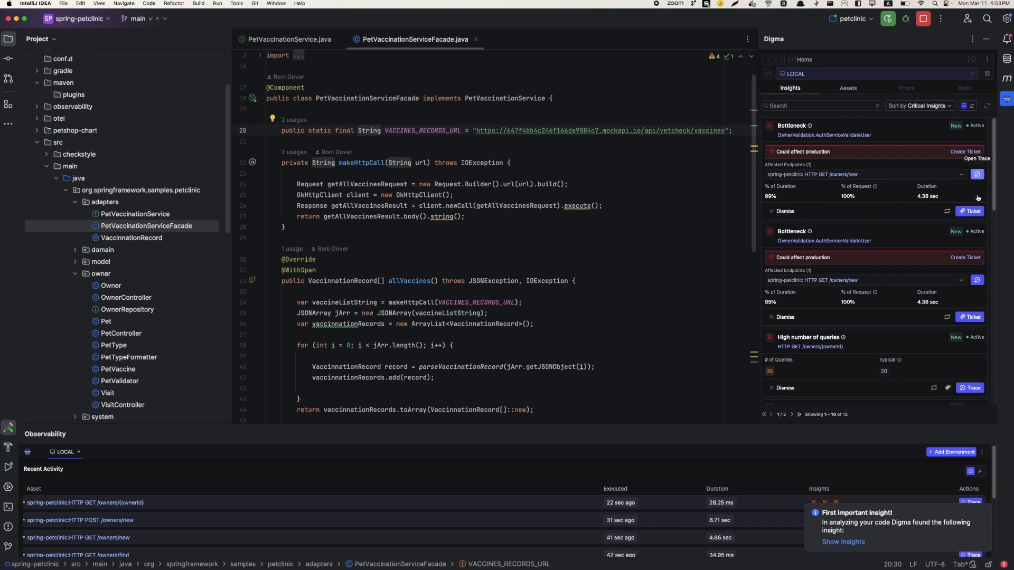
click(969, 388)
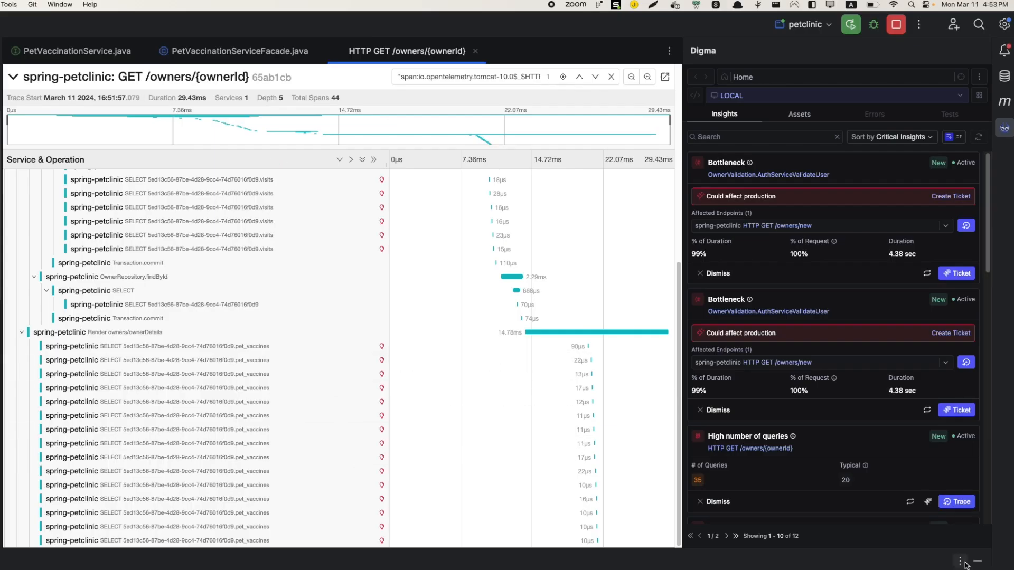
Step: Scroll the GET /owners/{ownerId} trace spans and jump to the SELECT span's Digma insights
scroll(up, 3)
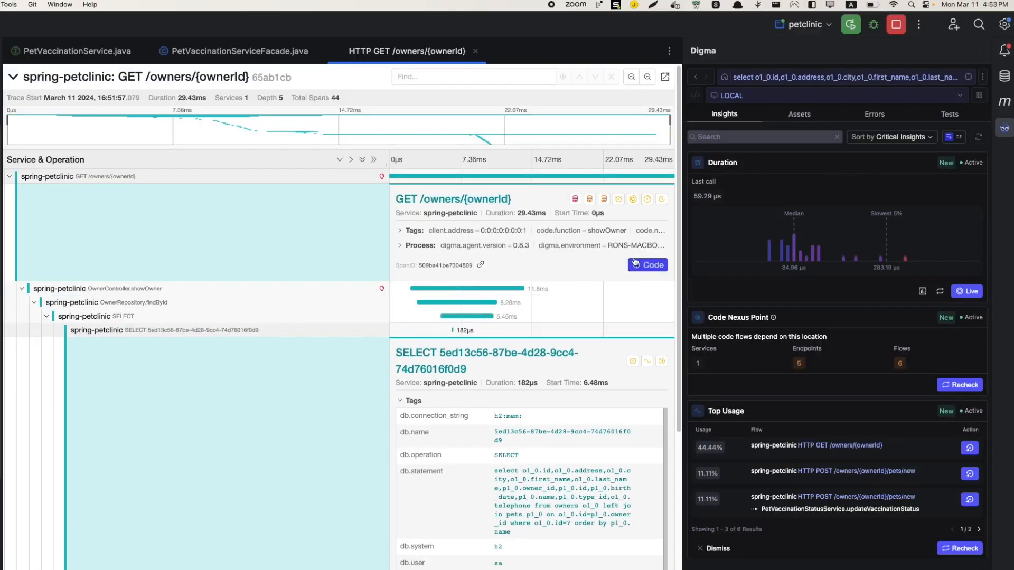
click(646, 264)
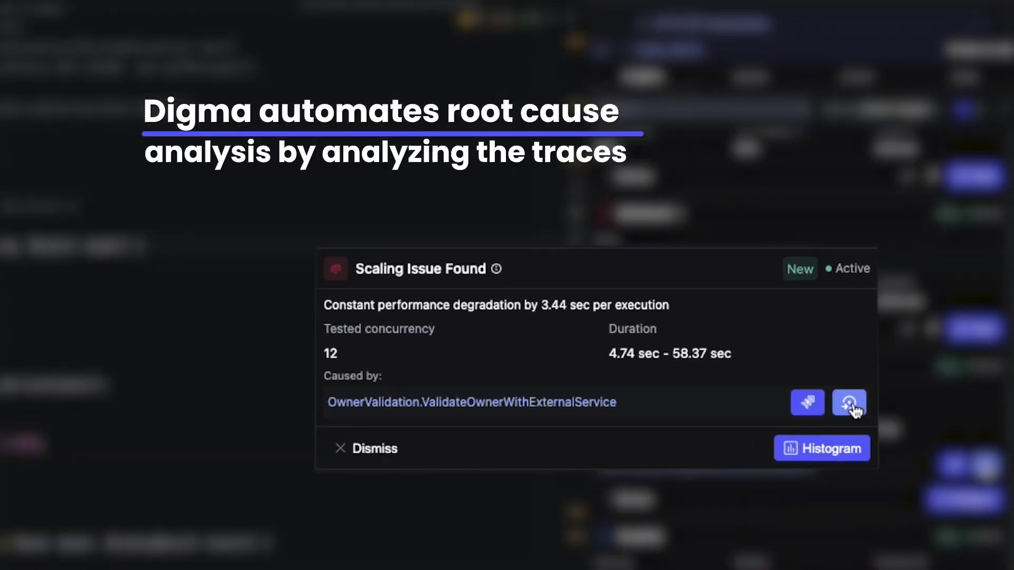
Step: Generate a Jira ticket draft for the ValidateOwnerWithExternalService scaling issue and review its description
click(849, 402)
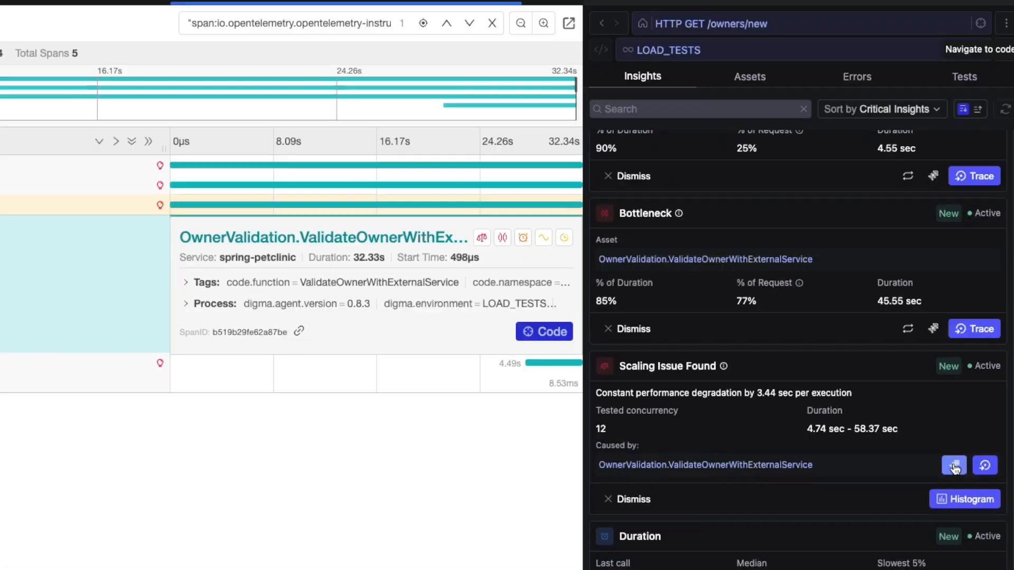
click(952, 464)
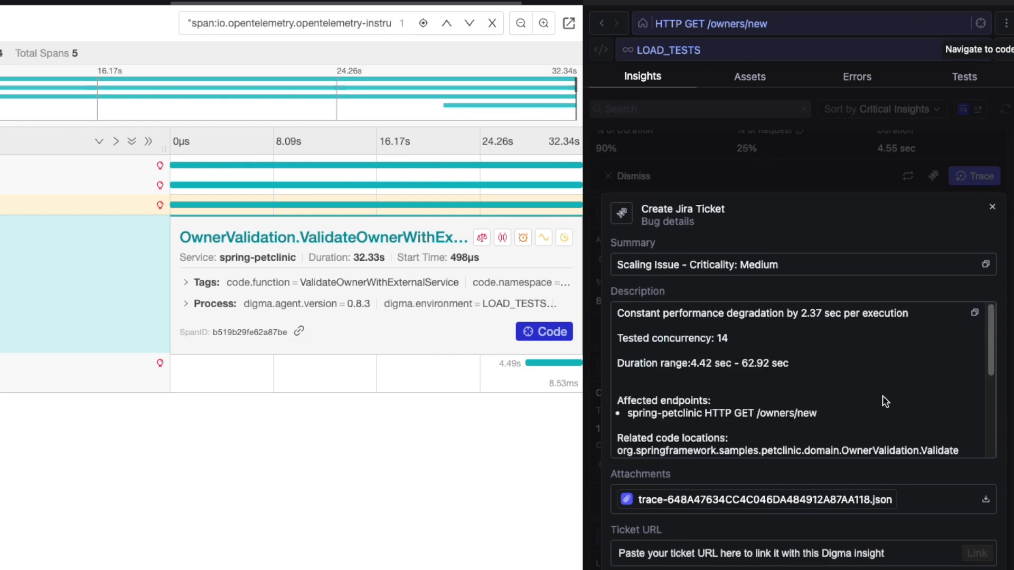
scroll(down, 3)
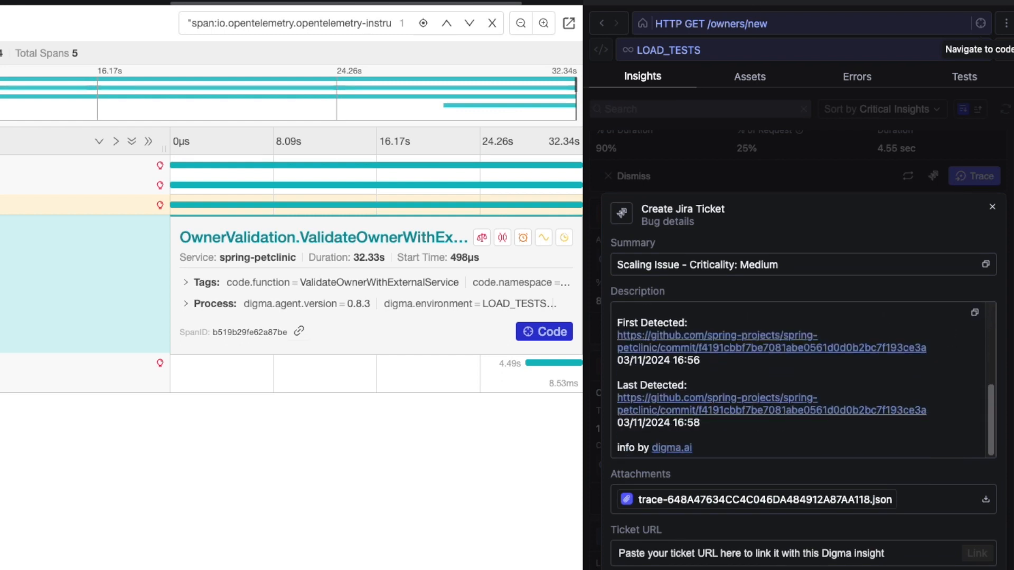
click(544, 331)
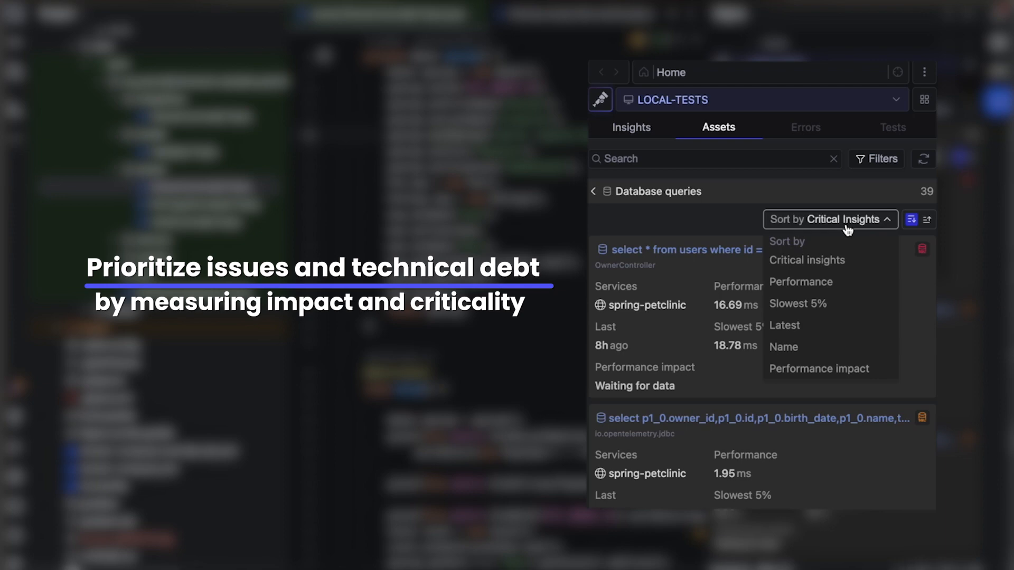
Step: Sort Digma's database query assets by slowest 5% and look over the list
click(797, 303)
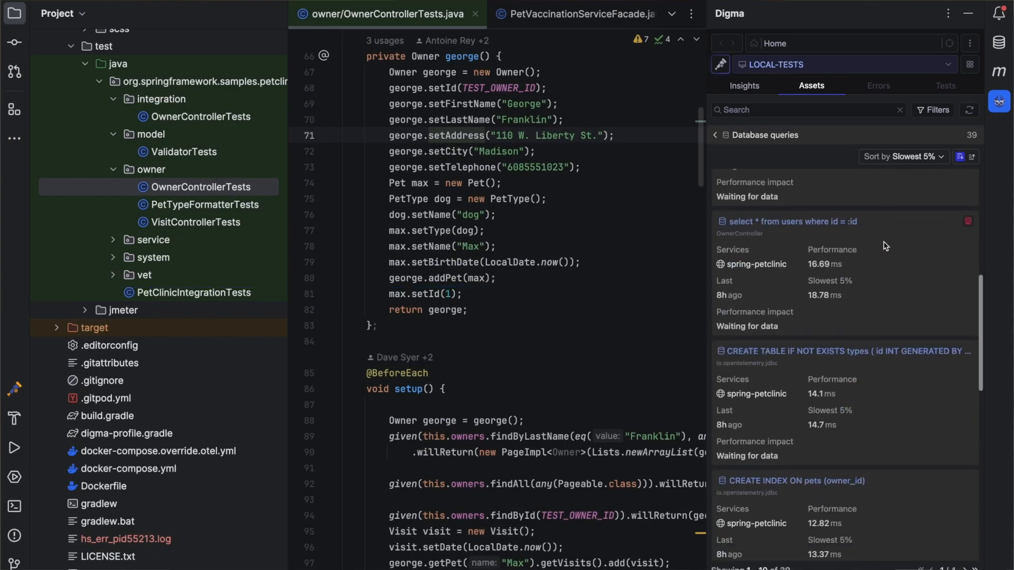
scroll(down, 3)
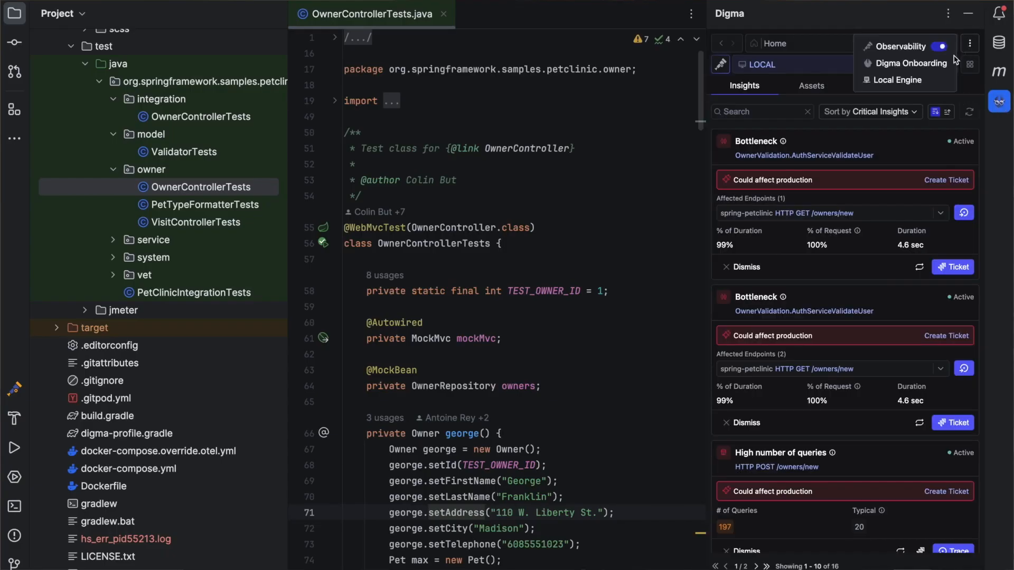
Step: View the Digma local onboarding steps, return to insights, and bring up the panel menu
click(898, 79)
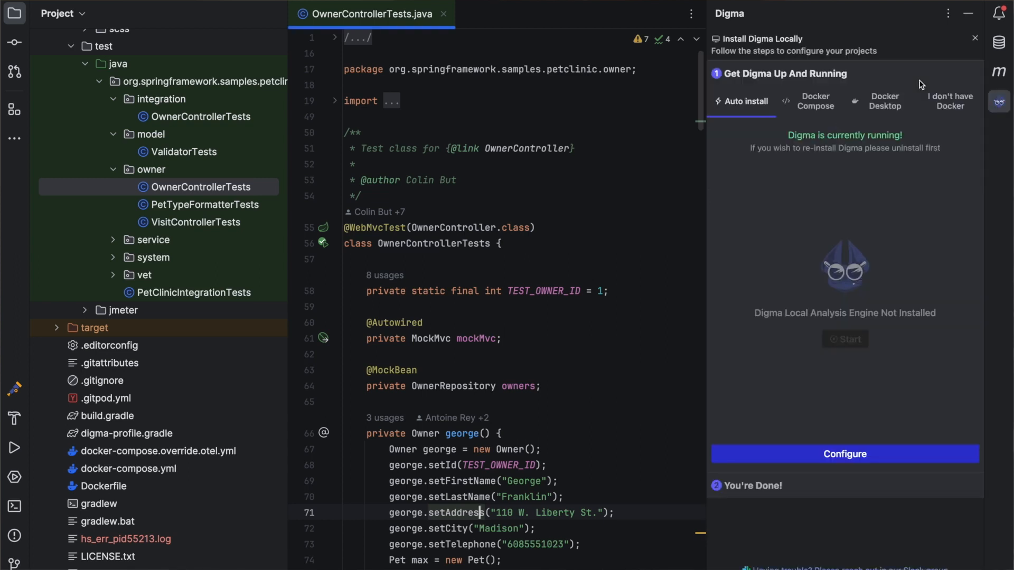
mouse_move(846, 176)
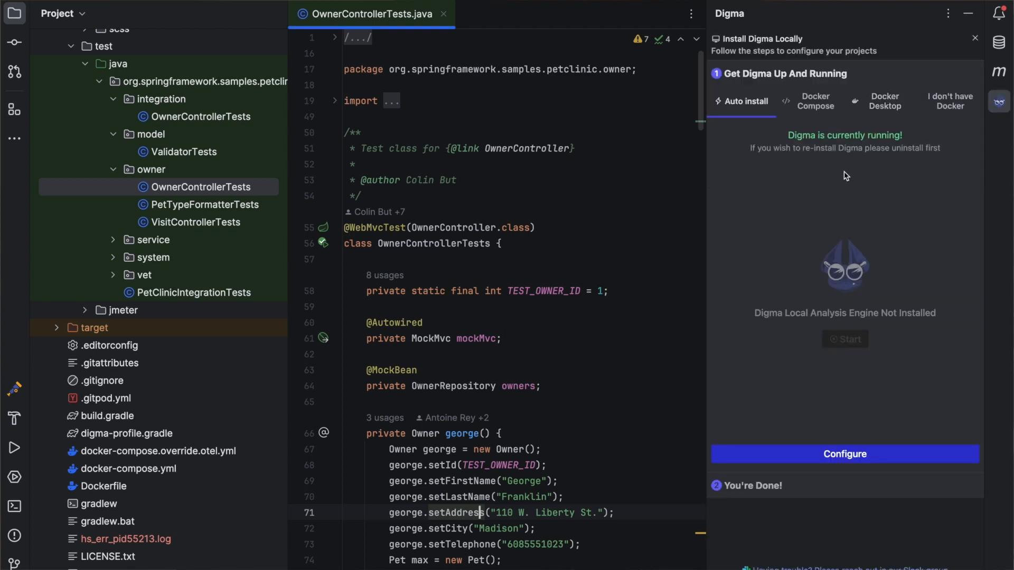
click(843, 454)
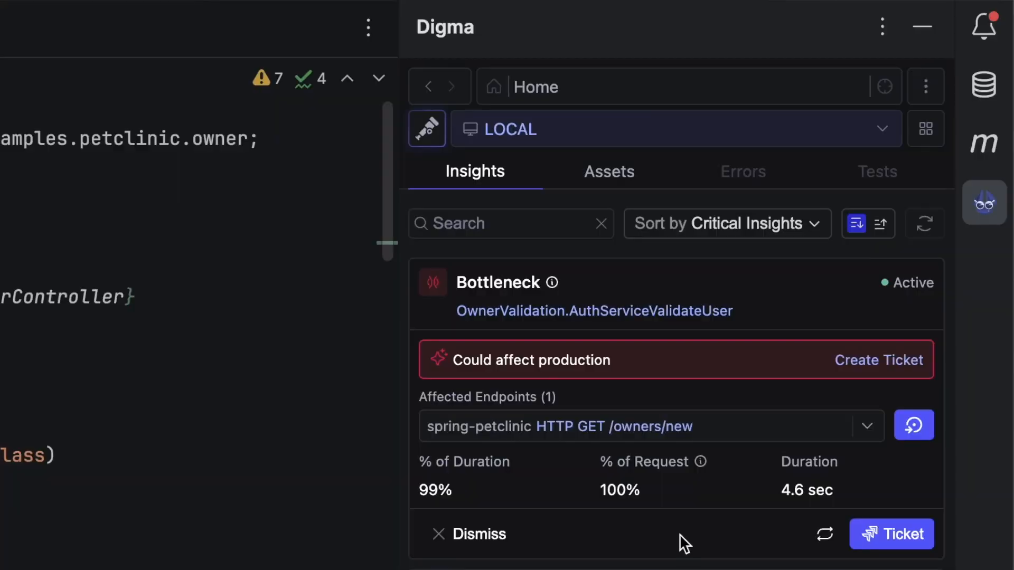
click(926, 86)
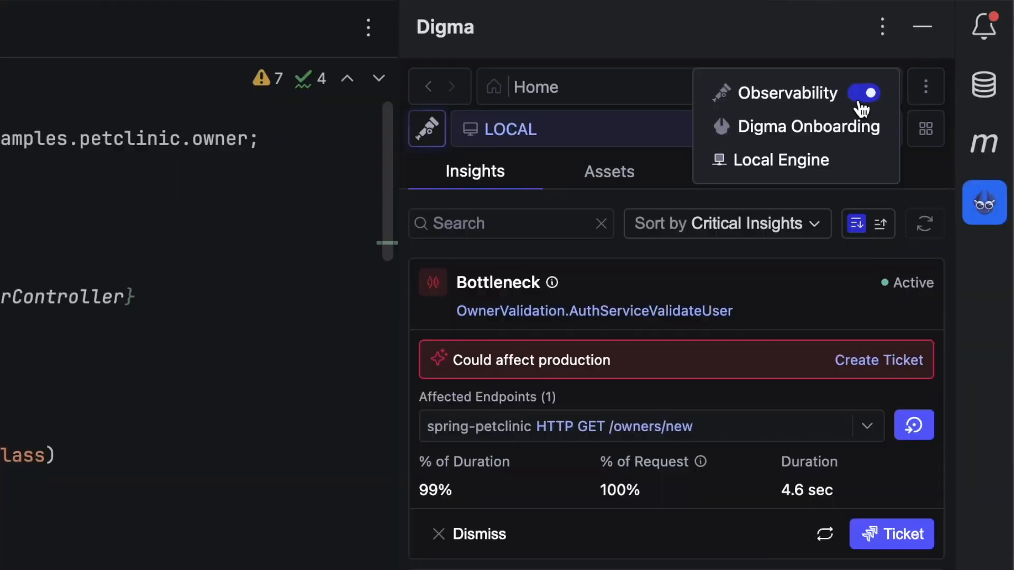